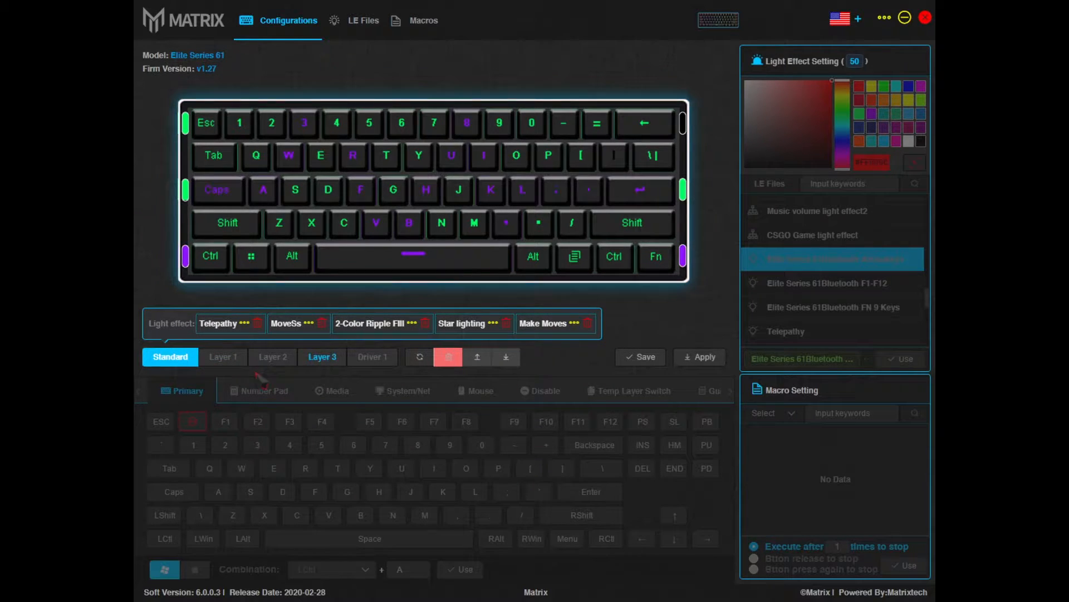
# - Select Layer 1 for editing so its keys can be remapped to arrows
pyautogui.click(222, 356)
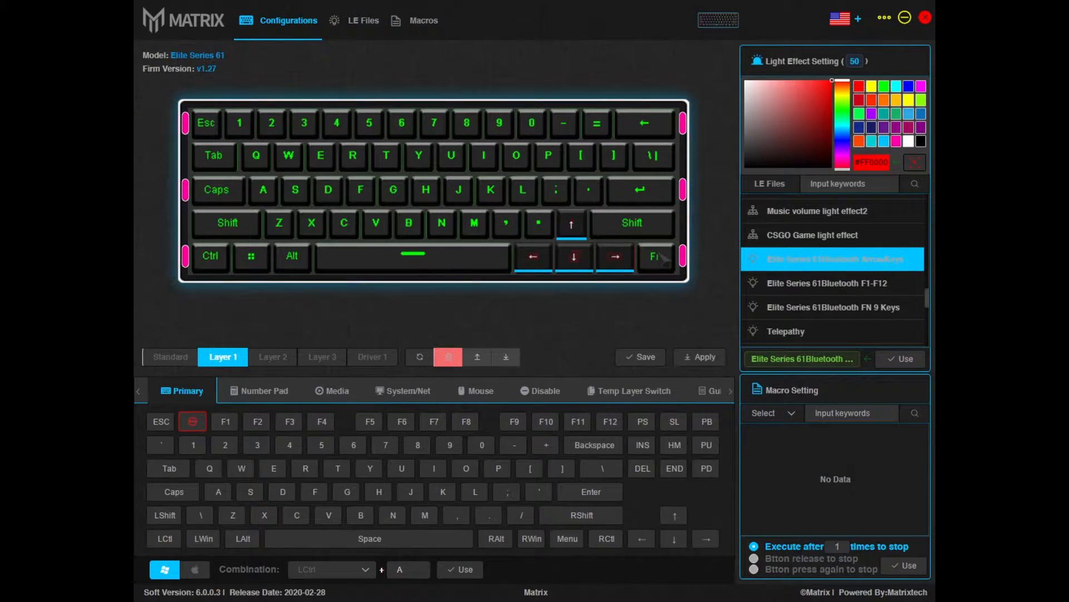
pyautogui.click(656, 256)
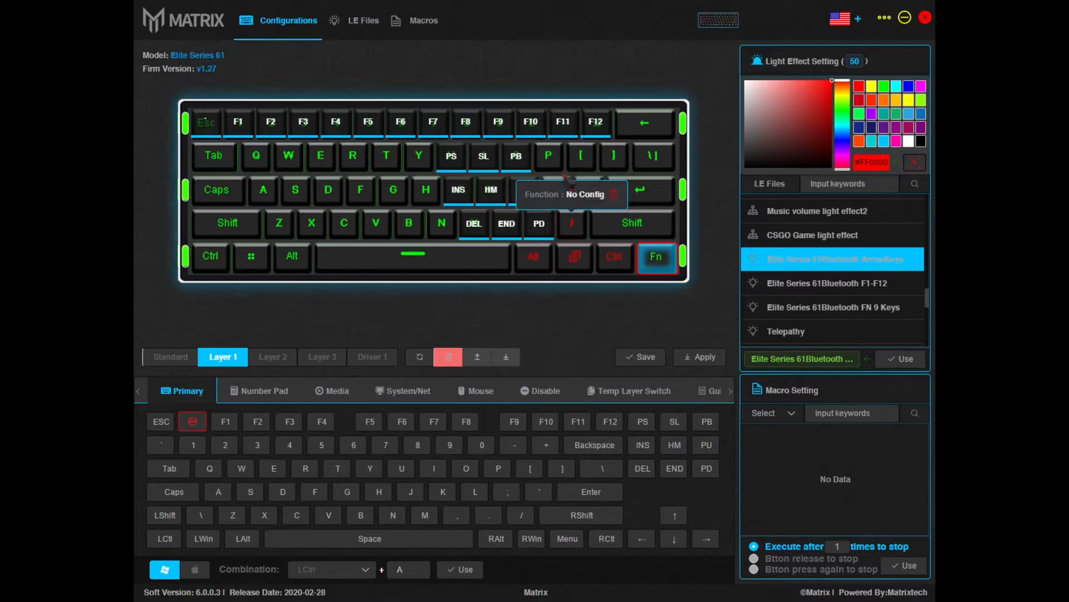
pyautogui.click(333, 391)
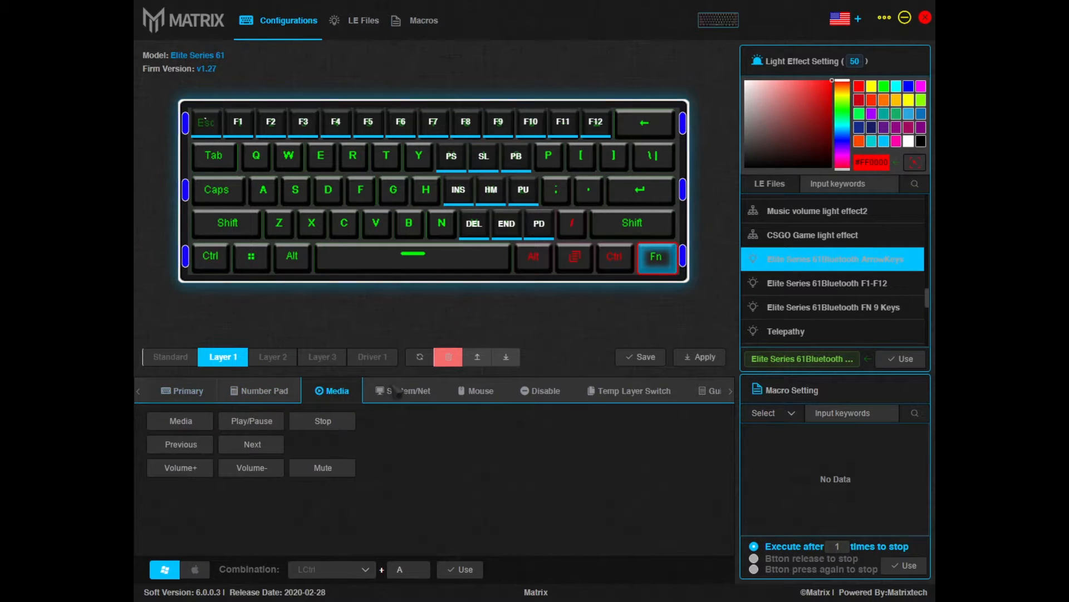
pyautogui.click(408, 391)
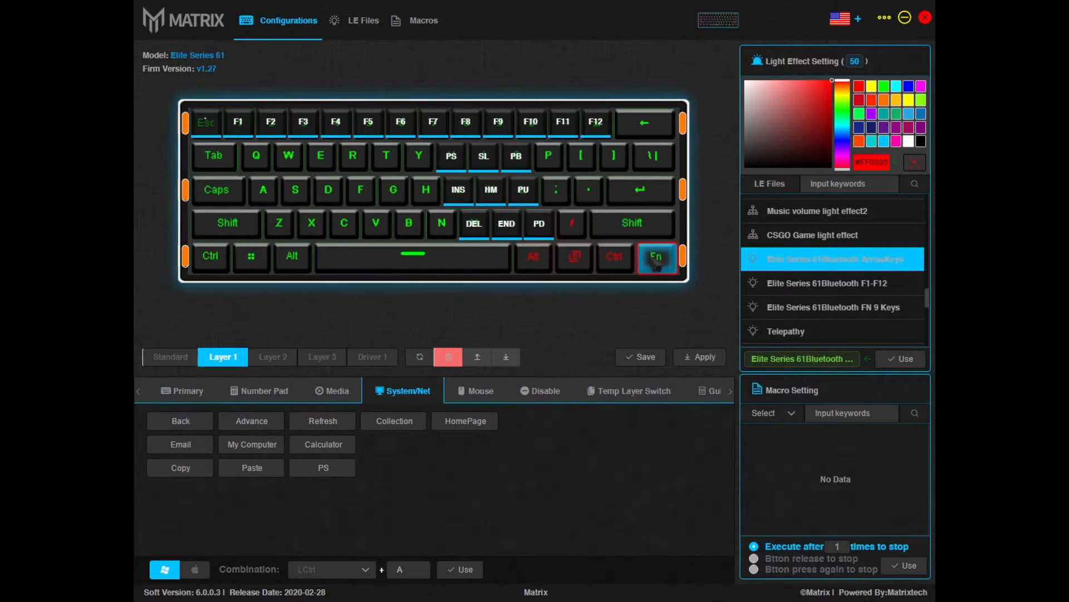
pyautogui.click(188, 391)
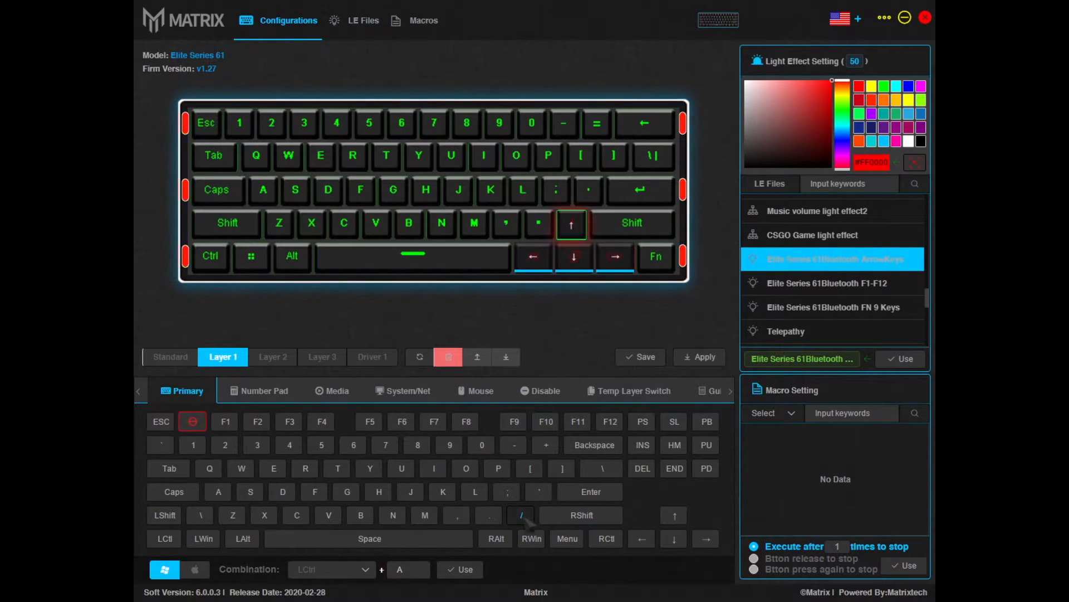
# - Assign the Right arrow to the right Ctrl key on Layer 1
pyautogui.click(520, 515)
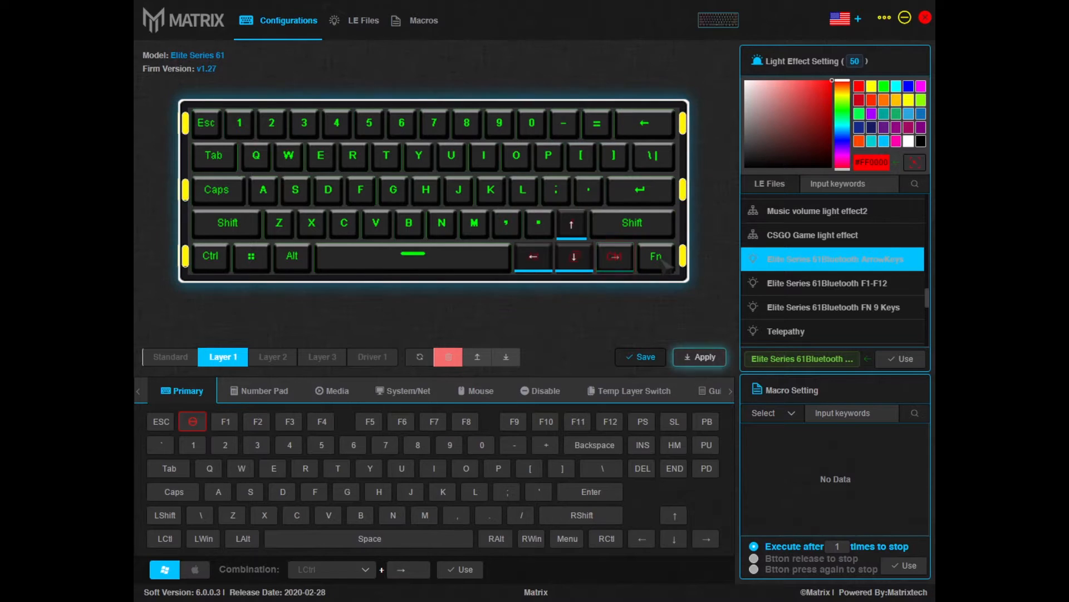
pyautogui.moveTo(551, 156)
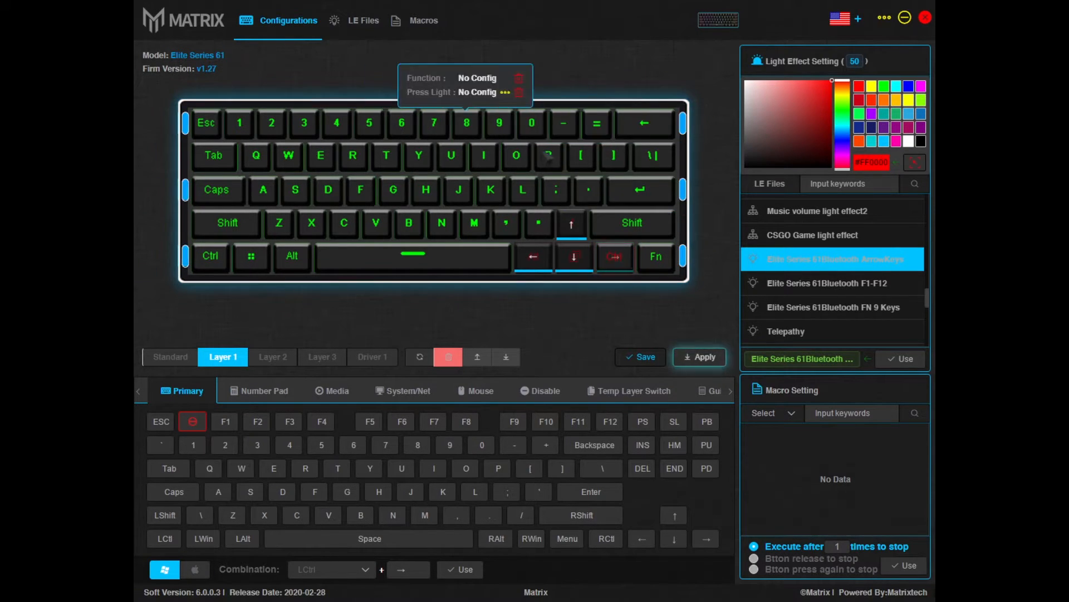
# - Save and apply the Layer 1 arrow mapping, then show the Fn-layer assignments
pyautogui.click(615, 256)
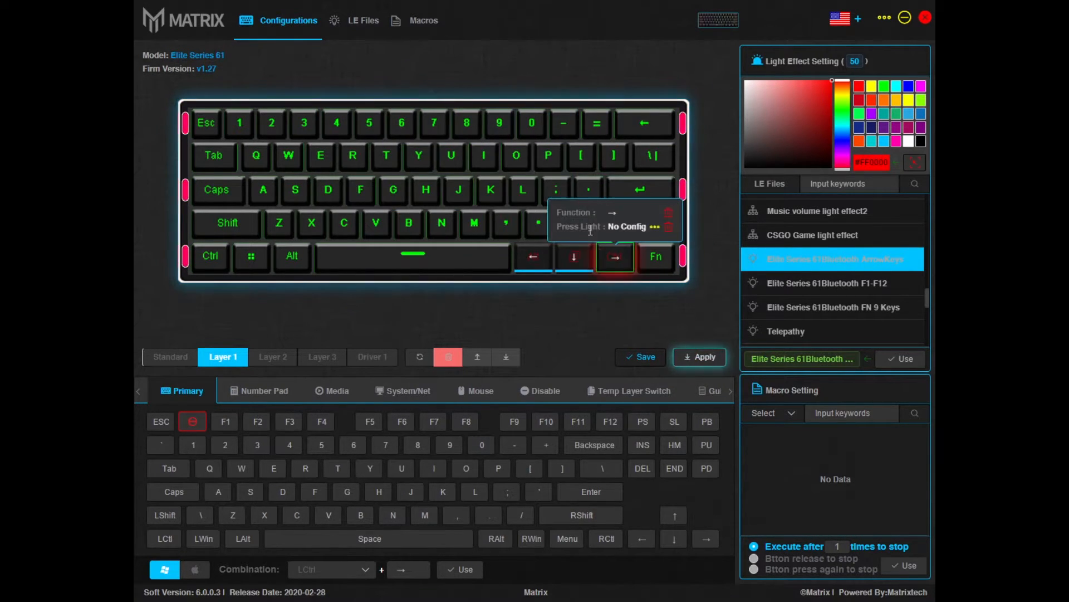
pyautogui.click(699, 357)
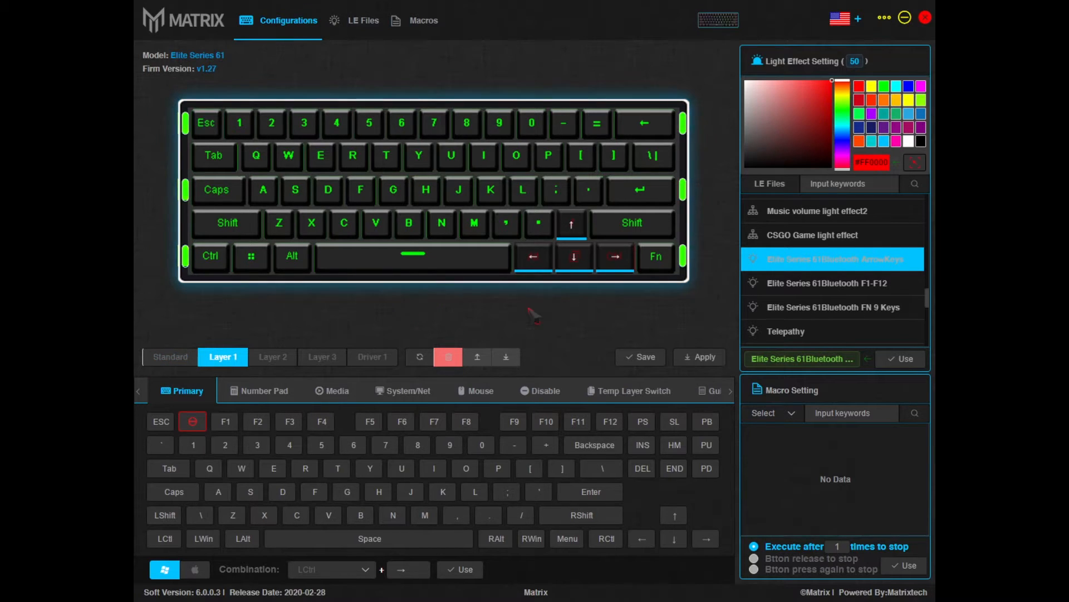
pyautogui.moveTo(533, 256)
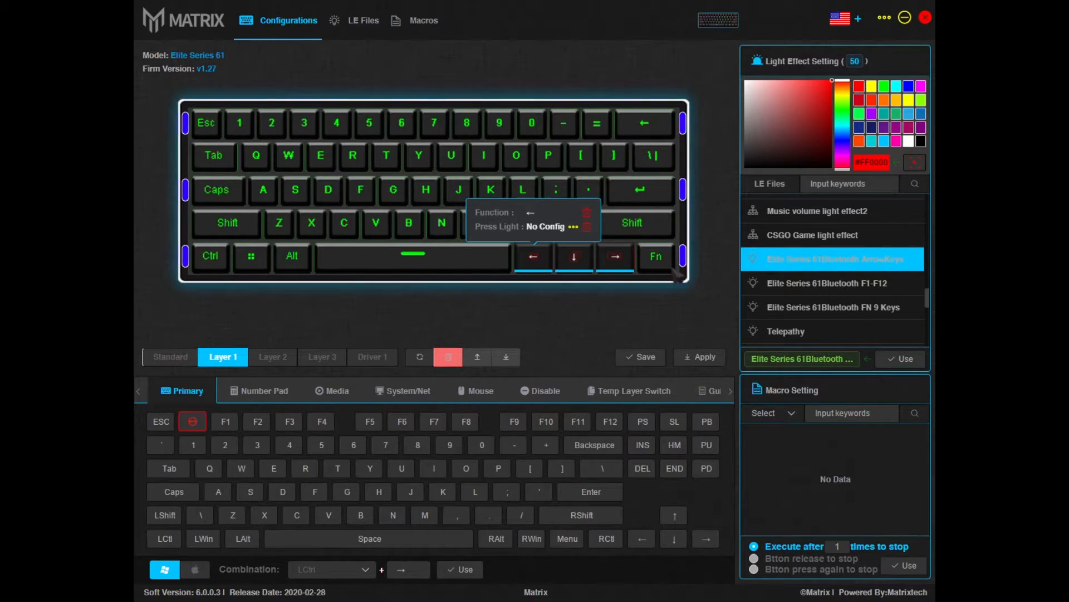
pyautogui.click(655, 256)
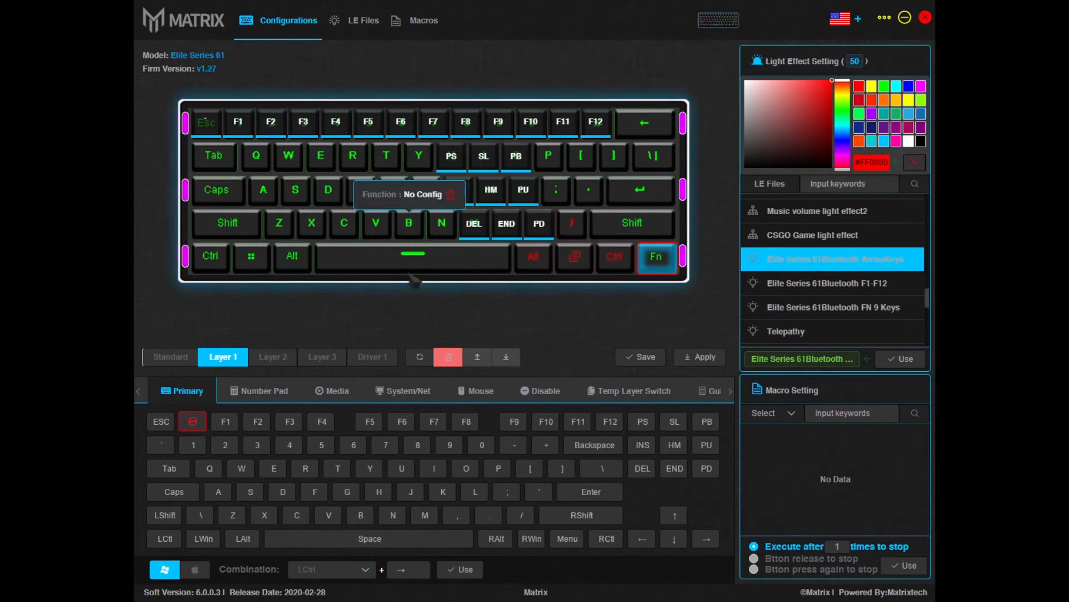
# - Assign Previous, Play/Pause and Next track to X, C and V on the Fn layer
pyautogui.click(336, 391)
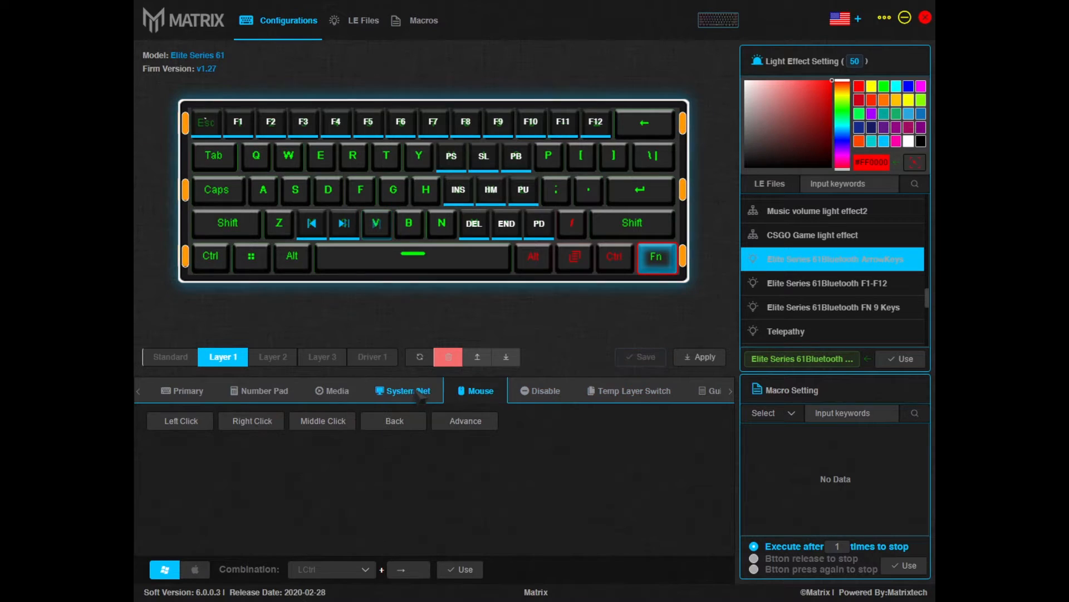
pyautogui.click(263, 391)
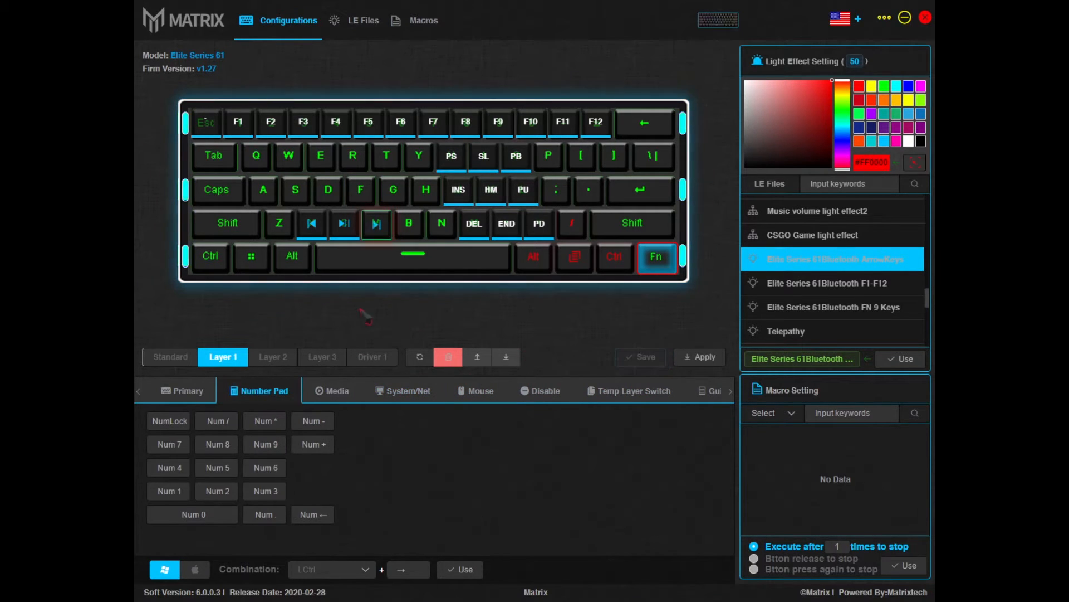
pyautogui.click(481, 391)
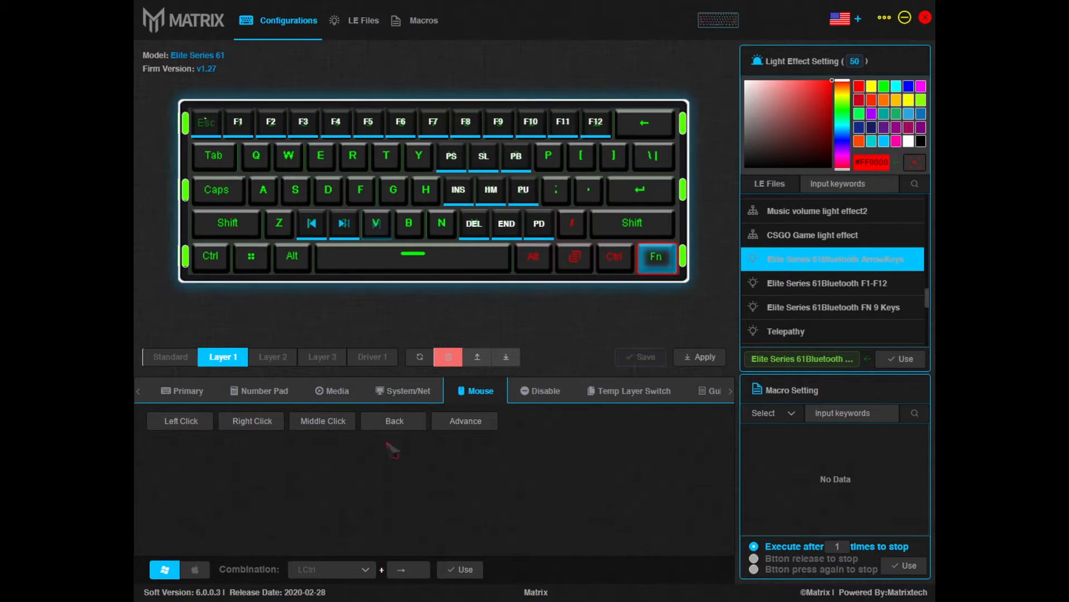
pyautogui.click(262, 391)
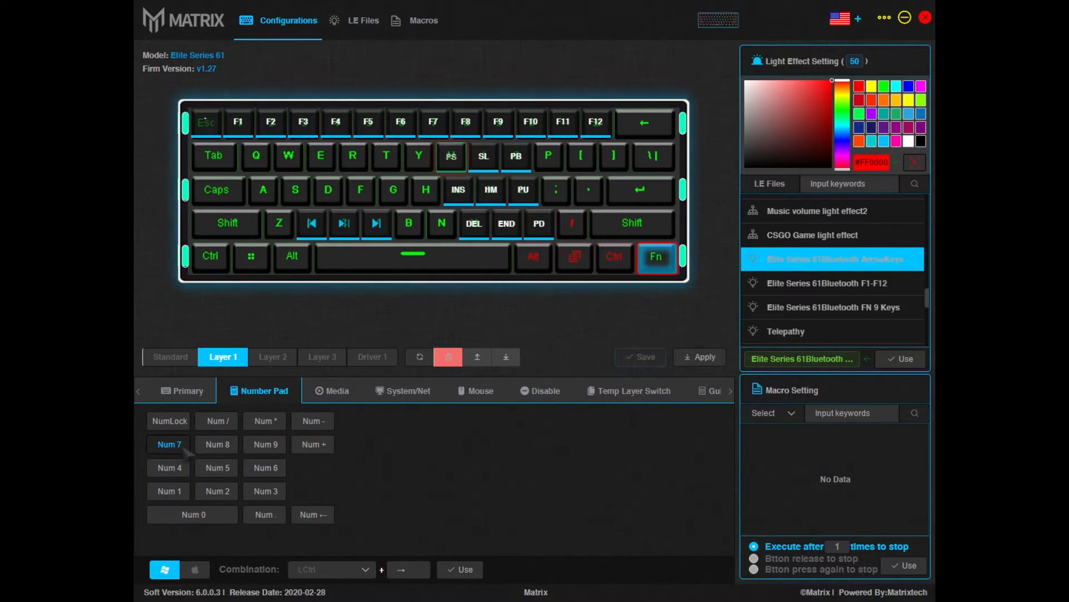
# - Map Num 8 and Num 9 beside Num 7 and numpad digits onto the middle-row keys
pyautogui.click(216, 443)
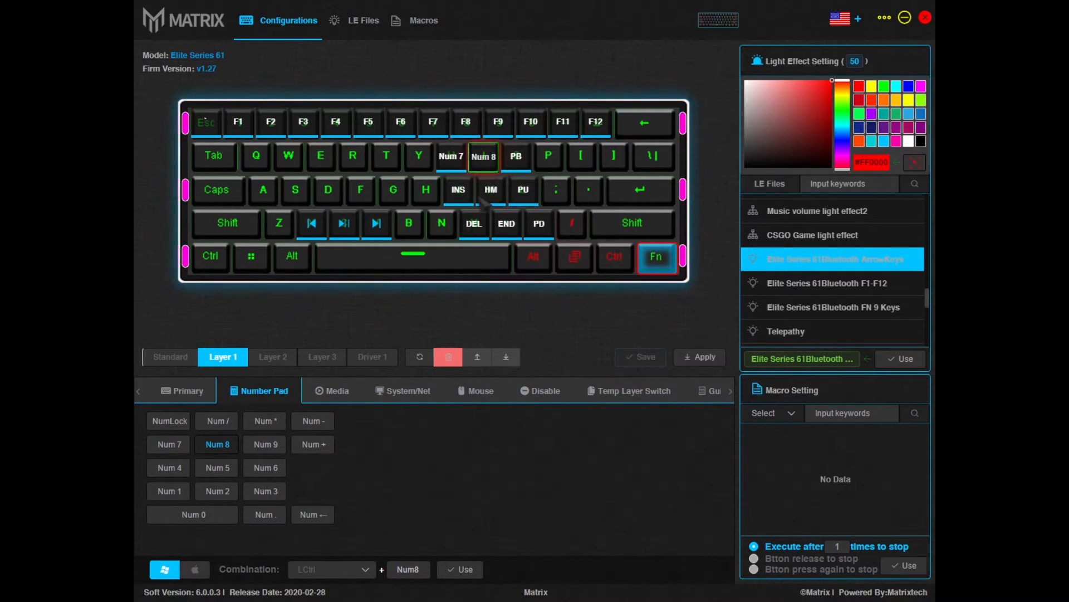
pyautogui.click(264, 443)
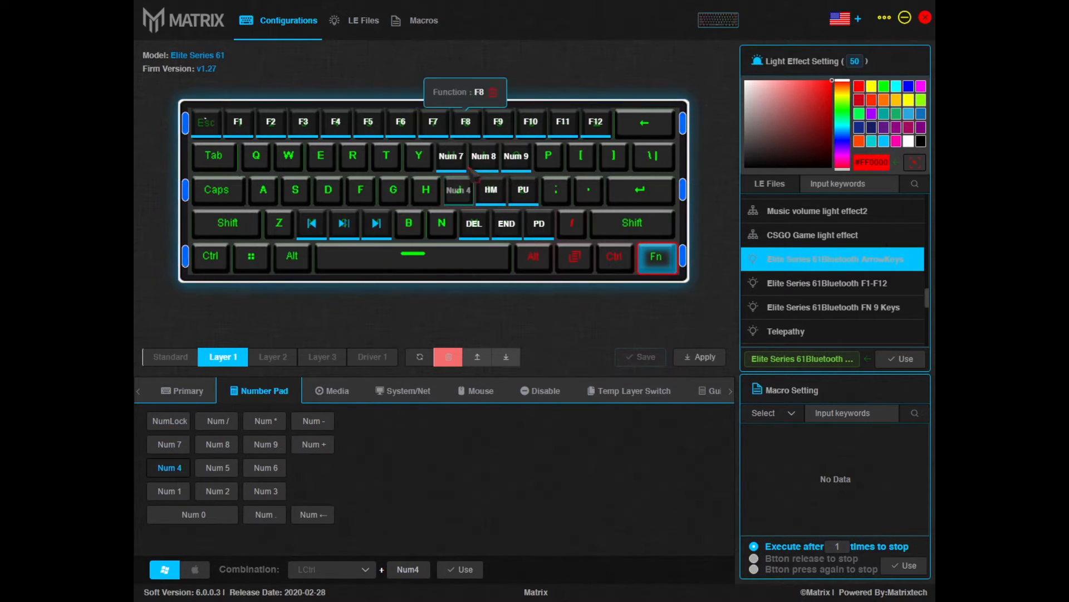
pyautogui.click(490, 191)
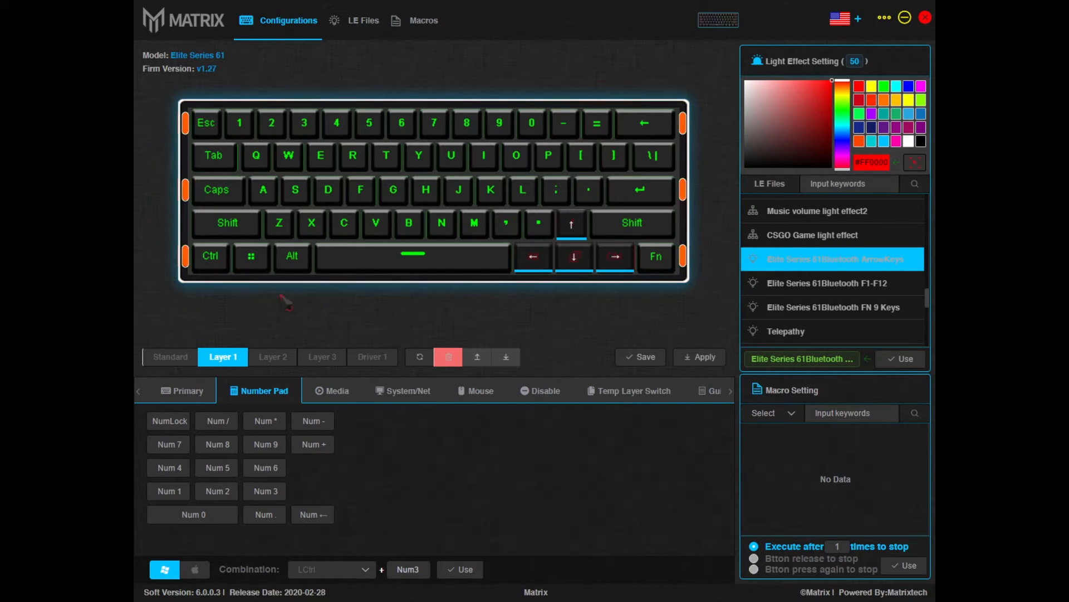
# - Re-enable every disabled key on Layer 2 via Enable All
pyautogui.click(272, 356)
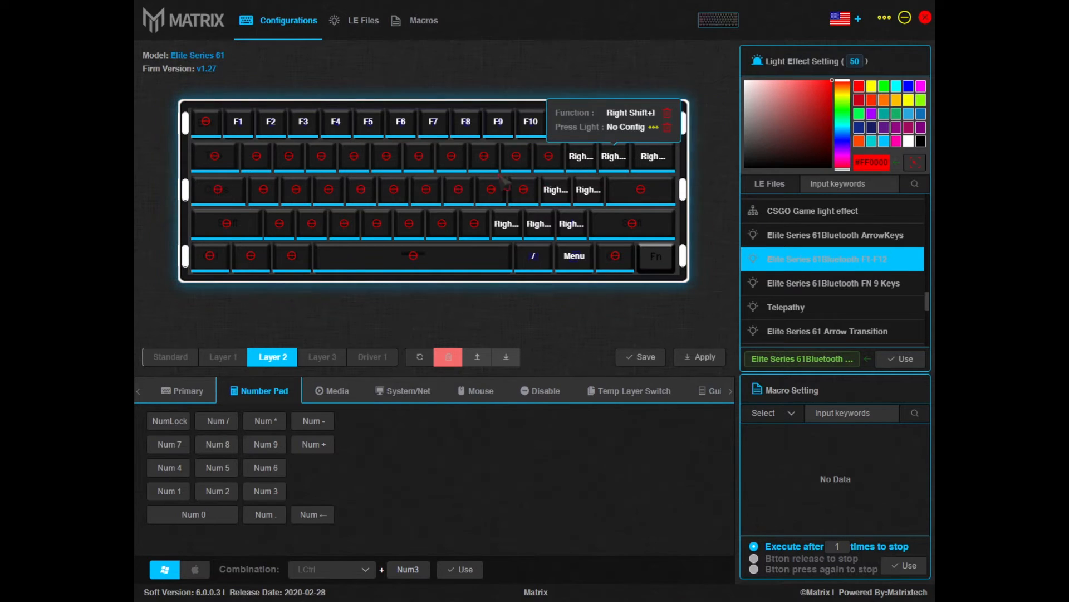
pyautogui.click(223, 356)
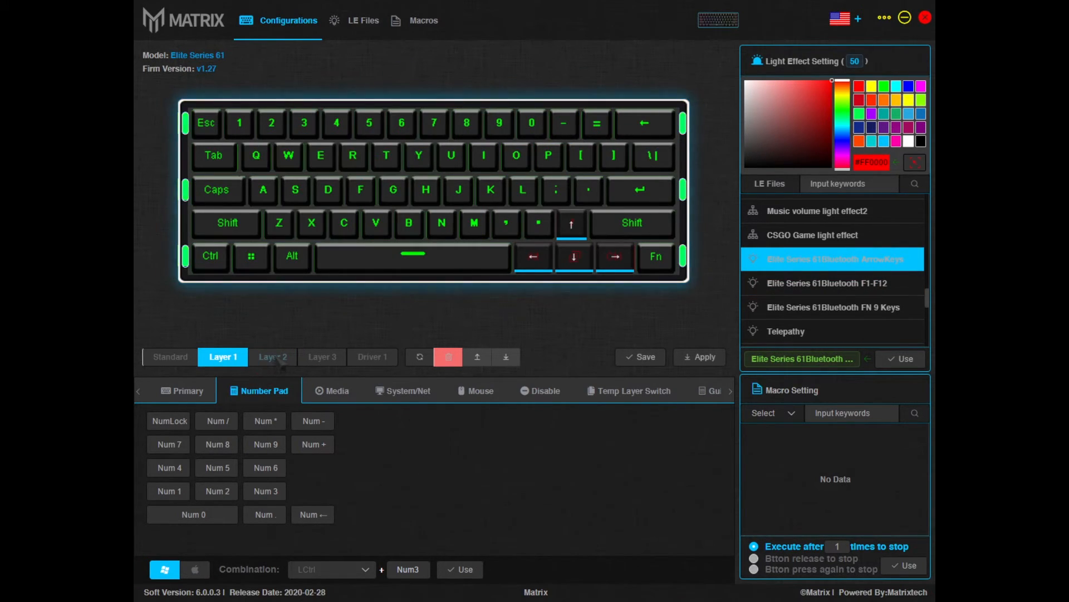
pyautogui.click(272, 356)
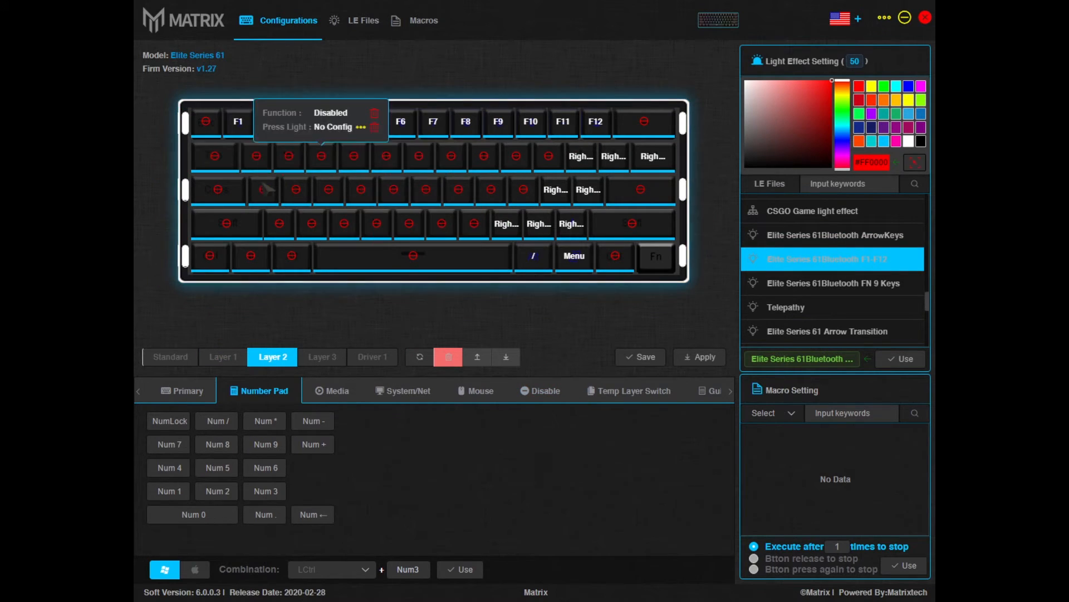
pyautogui.click(542, 391)
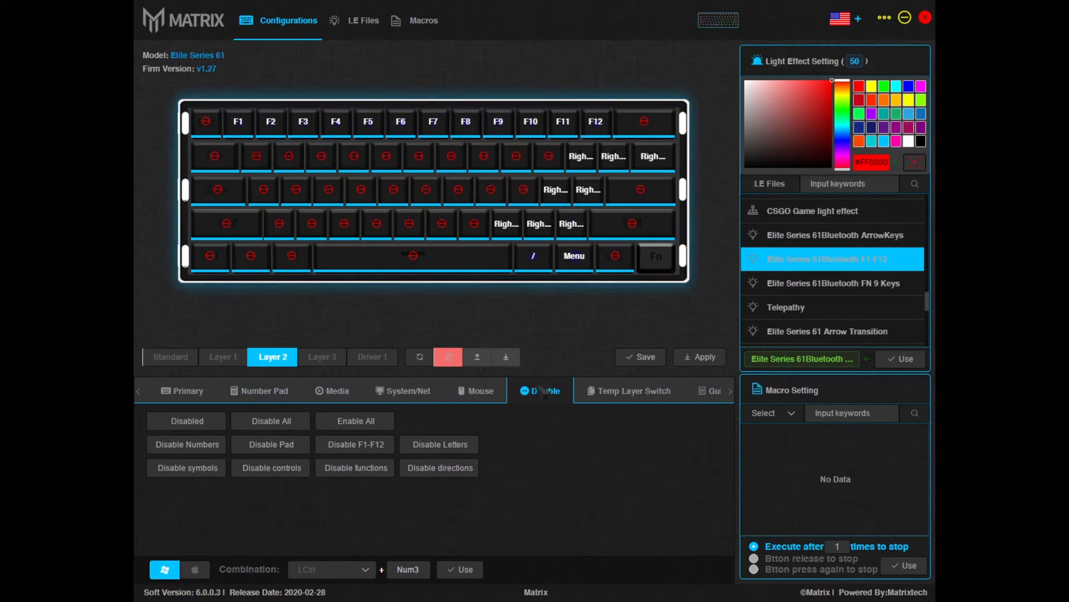
pyautogui.click(354, 421)
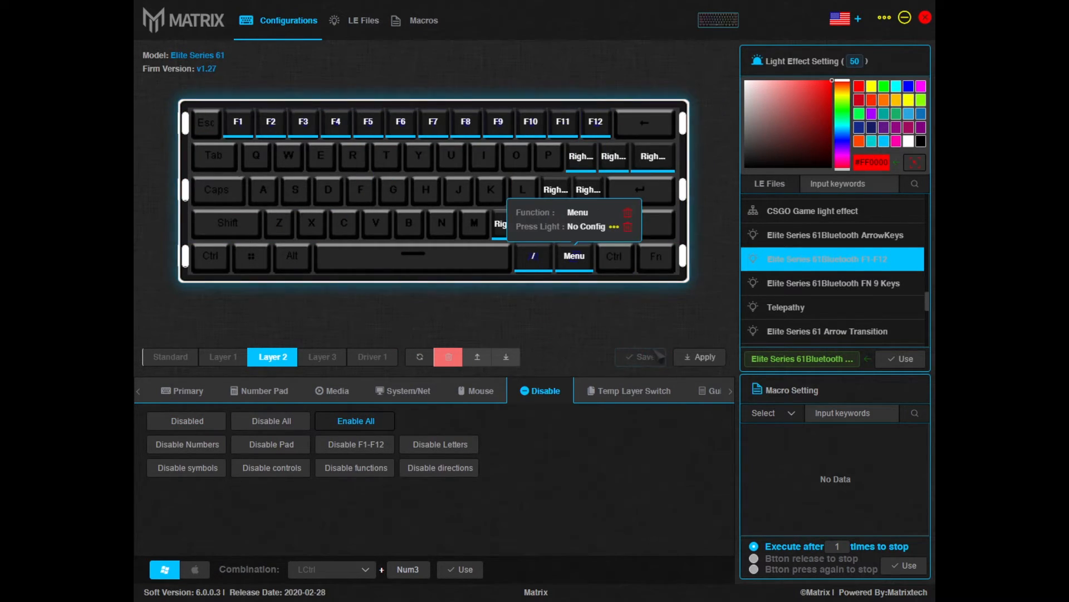
# - Restore Layer 2 to its default mapping and confirm the warning
pyautogui.click(419, 356)
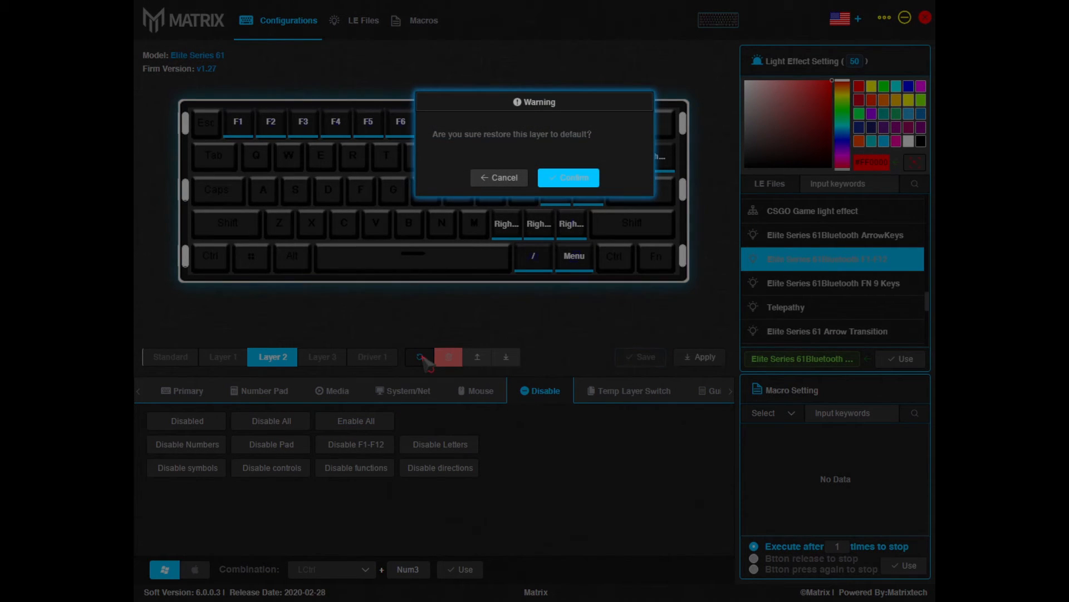
pyautogui.click(568, 177)
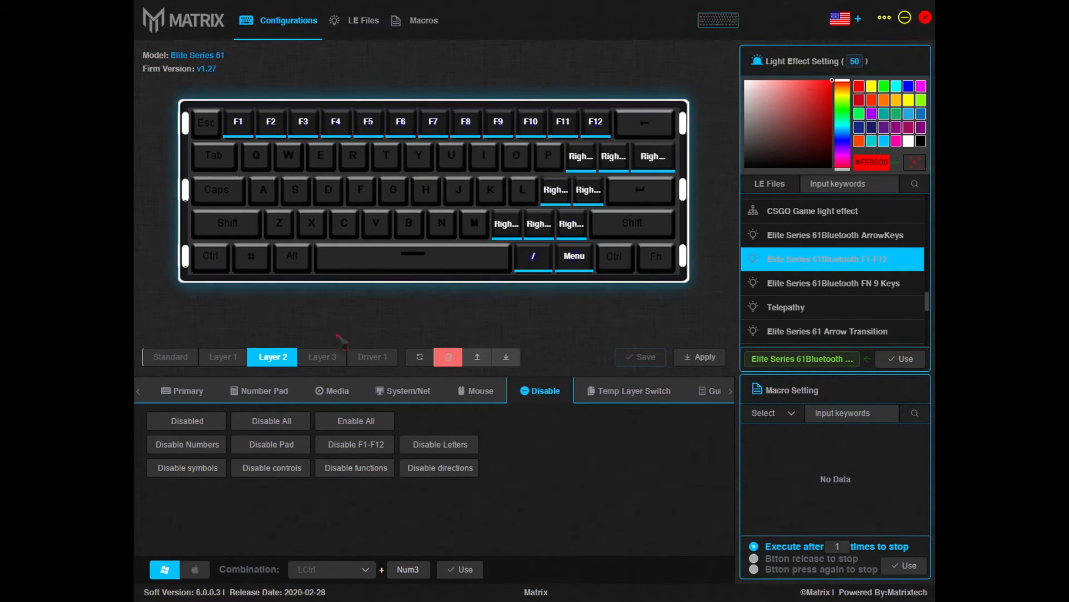
pyautogui.moveTo(613, 156)
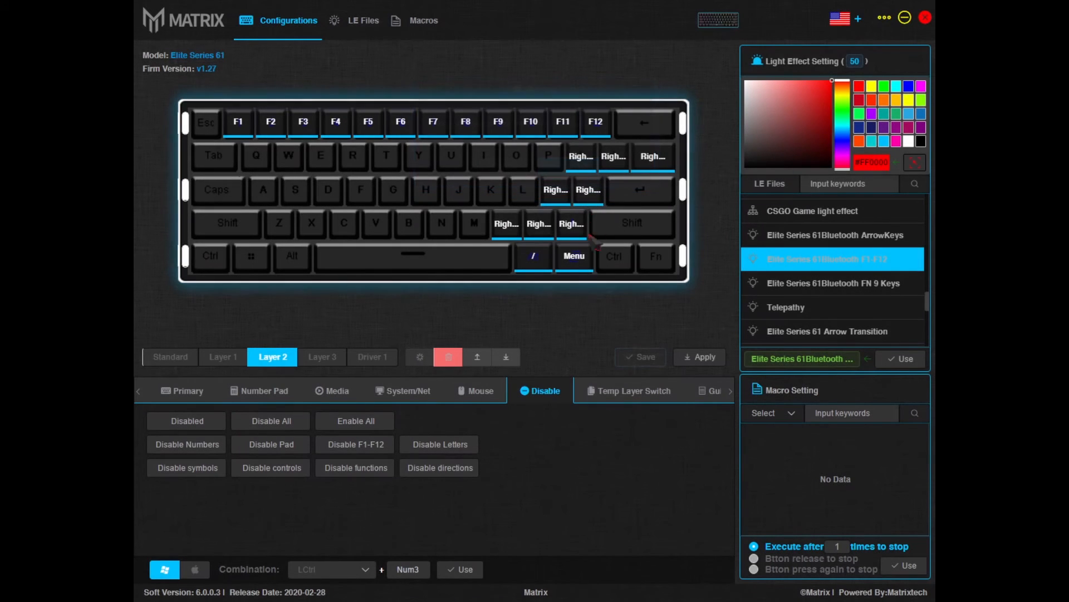
# - Assign the Single Color Ripple Fill effect from LE Files to Layer 1
pyautogui.click(222, 356)
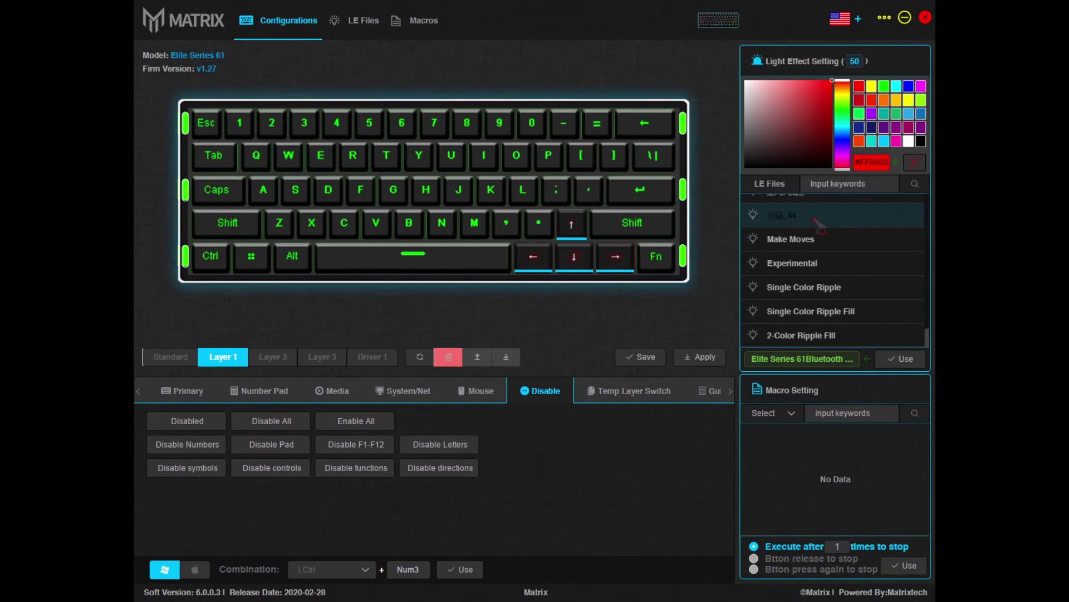
pyautogui.click(790, 215)
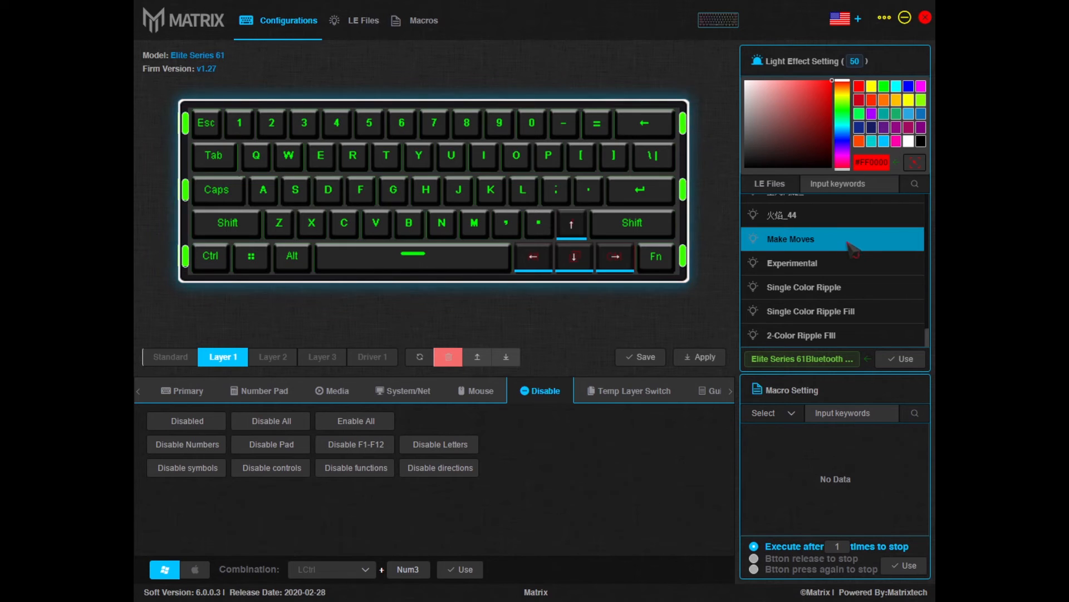
pyautogui.click(811, 310)
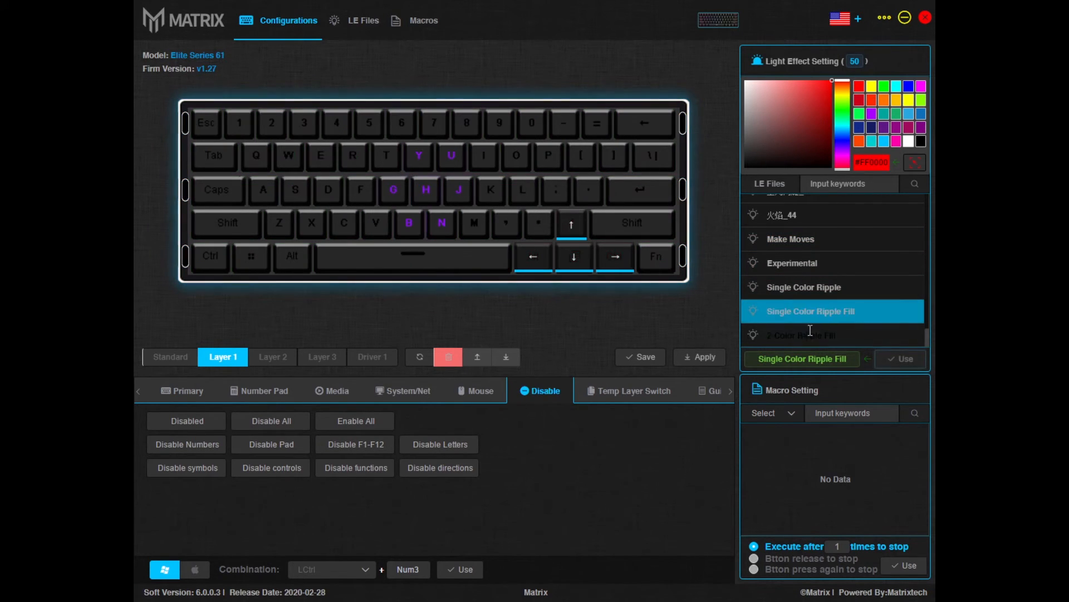
pyautogui.click(811, 310)
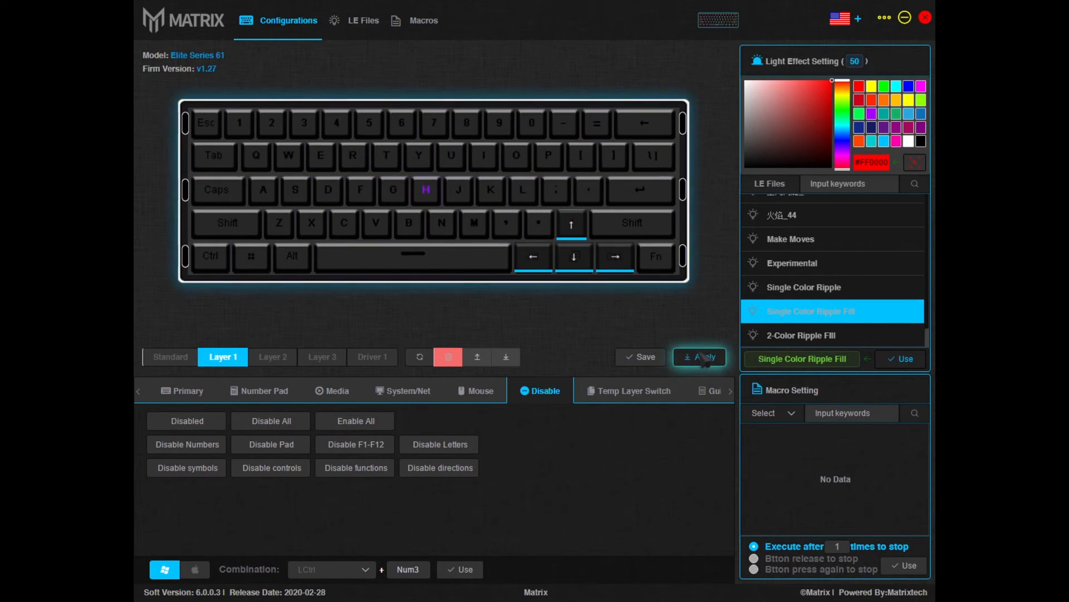
# - Apply the Layer 1 settings to the keyboard and switch to the Driver 1 layer
pyautogui.click(699, 356)
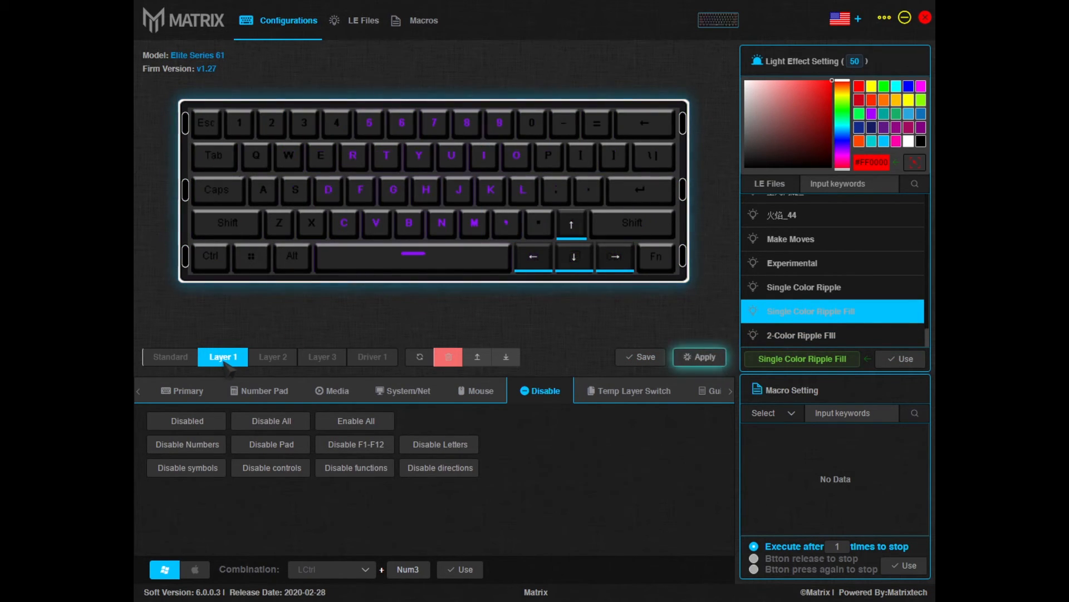
pyautogui.click(700, 356)
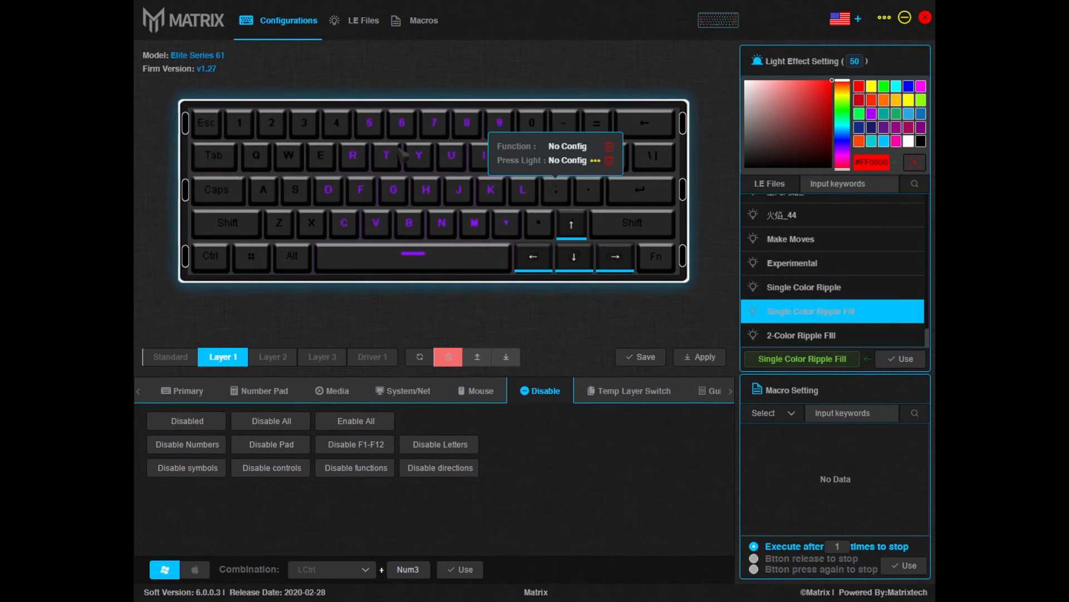
pyautogui.click(372, 356)
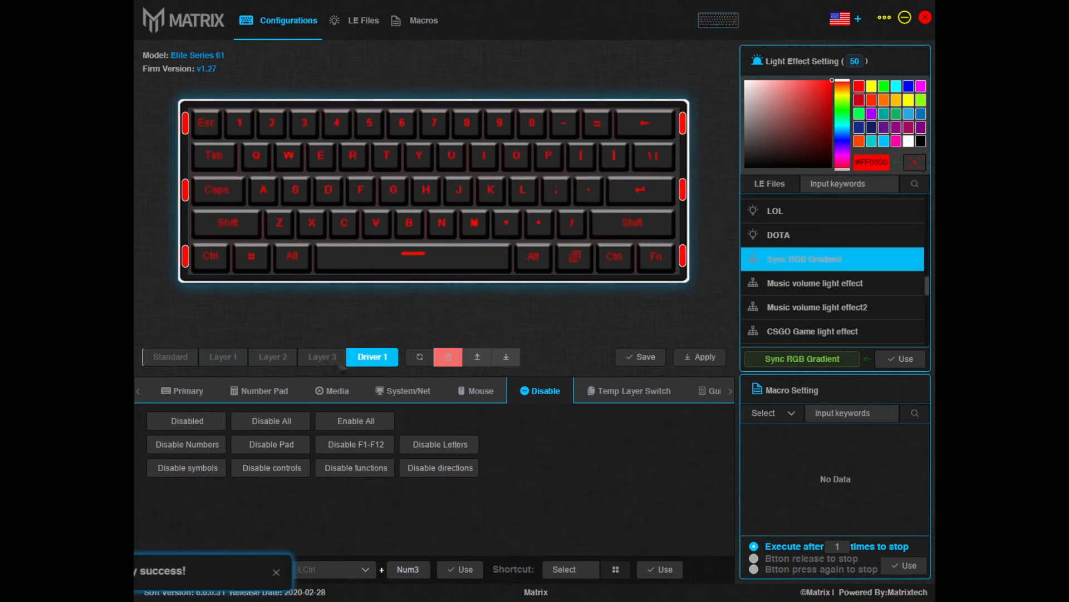
# - Review Layer 3, Layer 2 and Layer 1, then show the Standard layer's lighting effects
pyautogui.click(322, 356)
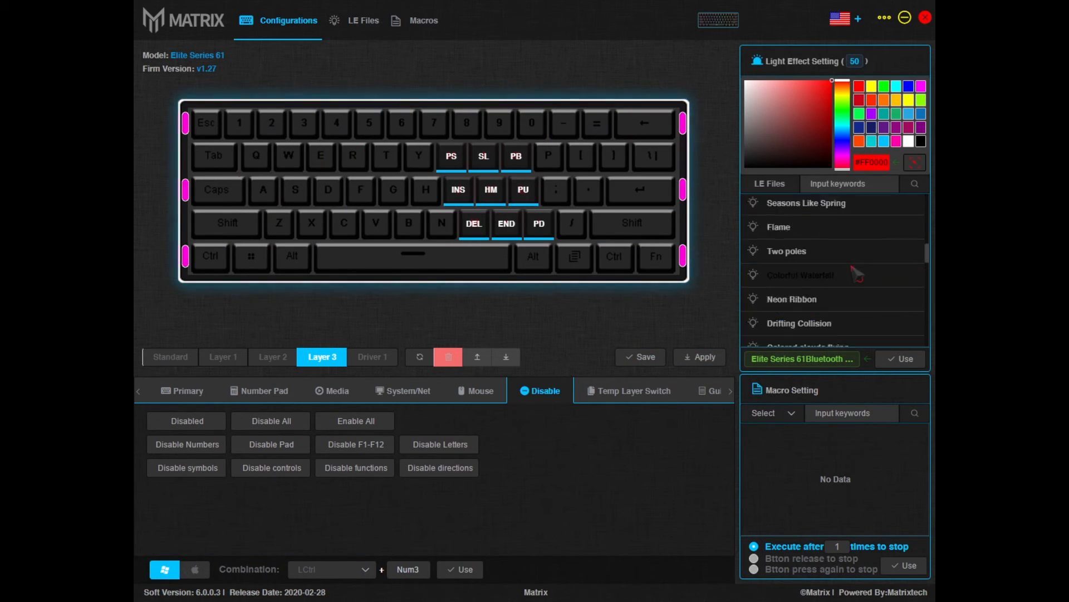
pyautogui.click(272, 357)
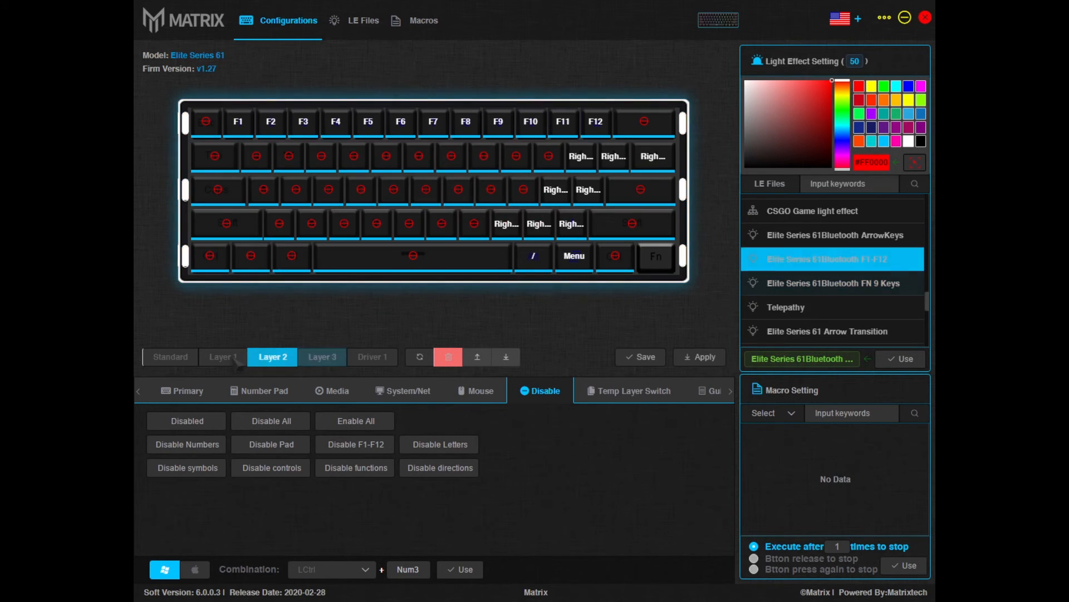
pyautogui.click(223, 357)
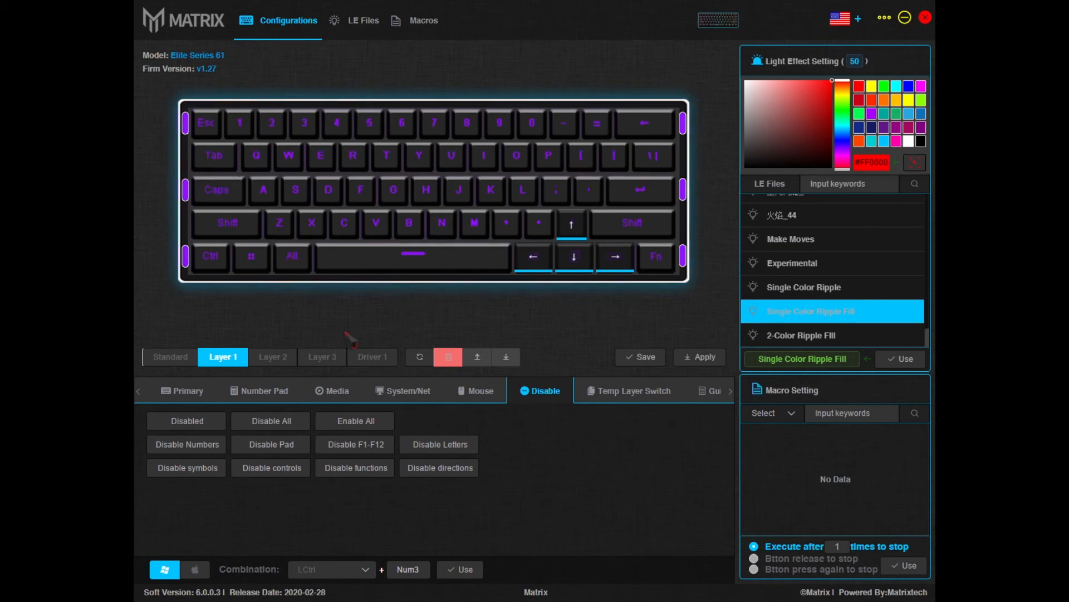
pyautogui.click(169, 357)
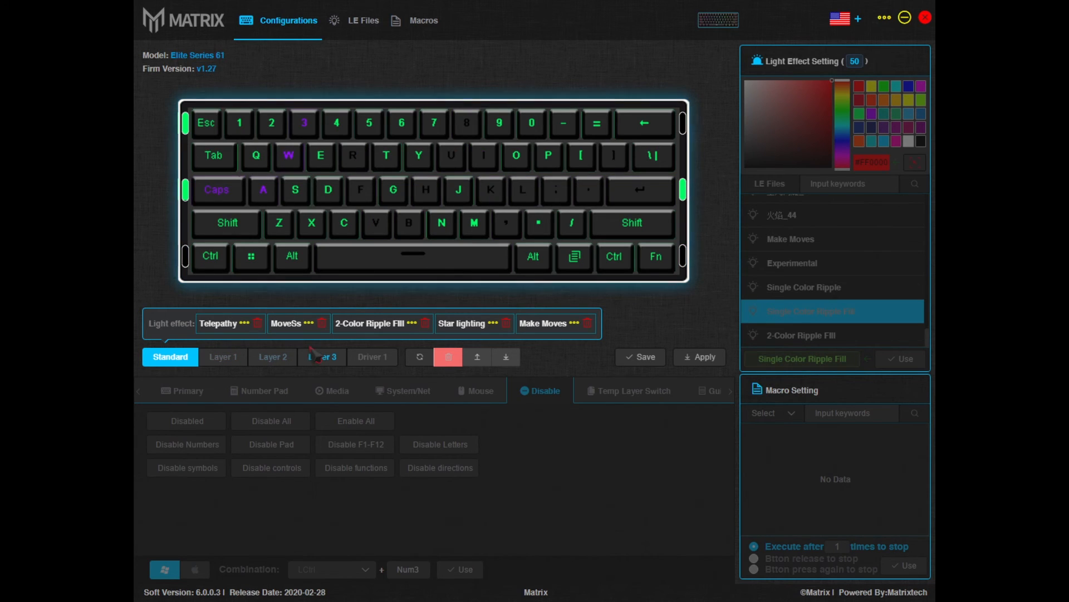
# - Return through Layer 1 to the Standard layer and show its primary key assignment options
pyautogui.click(273, 356)
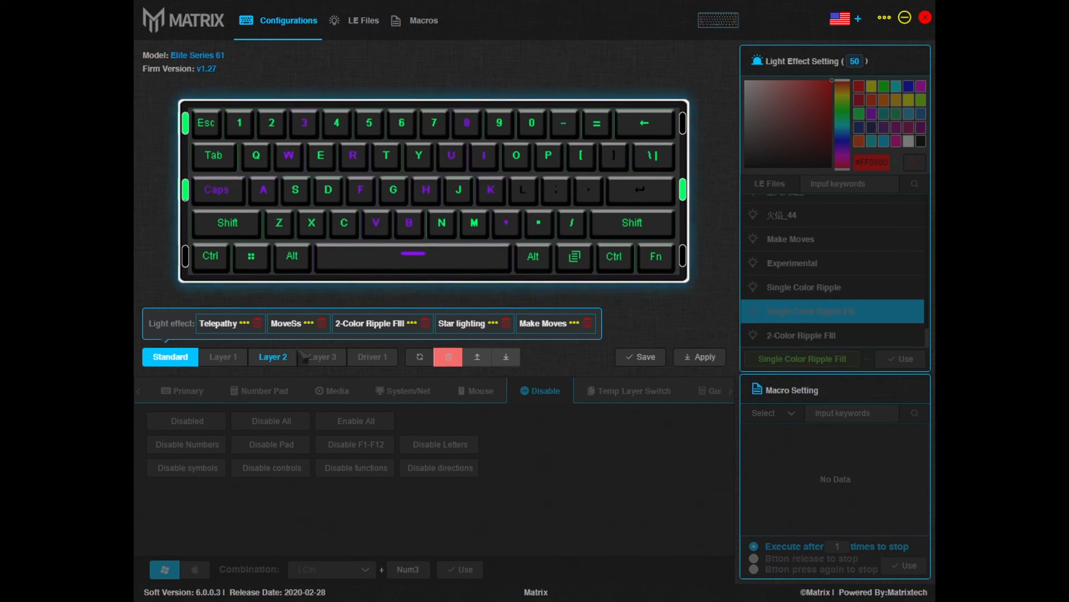
pyautogui.click(223, 357)
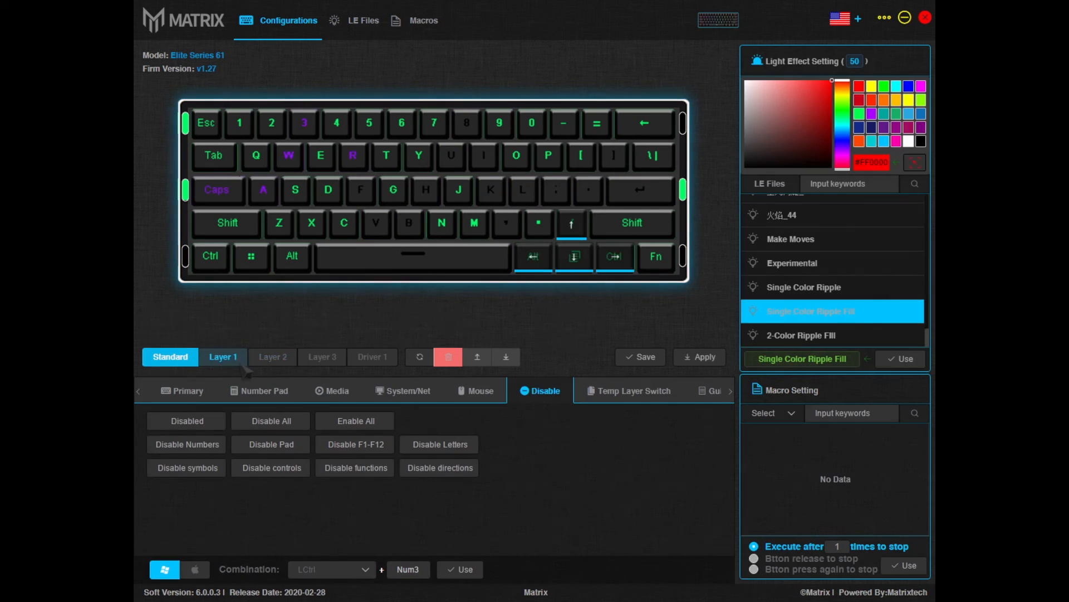
pyautogui.click(223, 356)
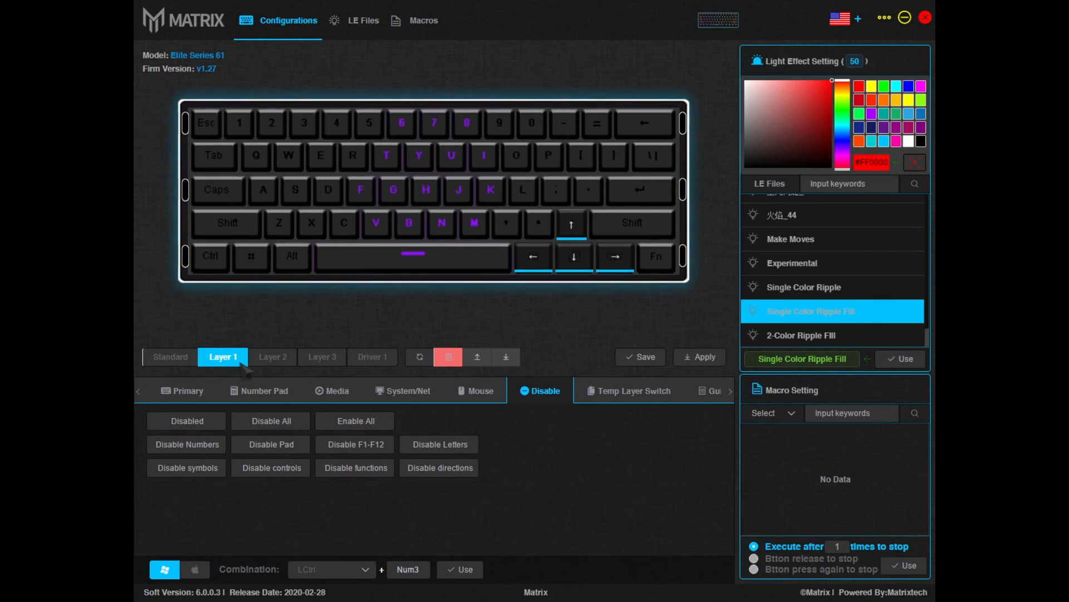
pyautogui.click(270, 421)
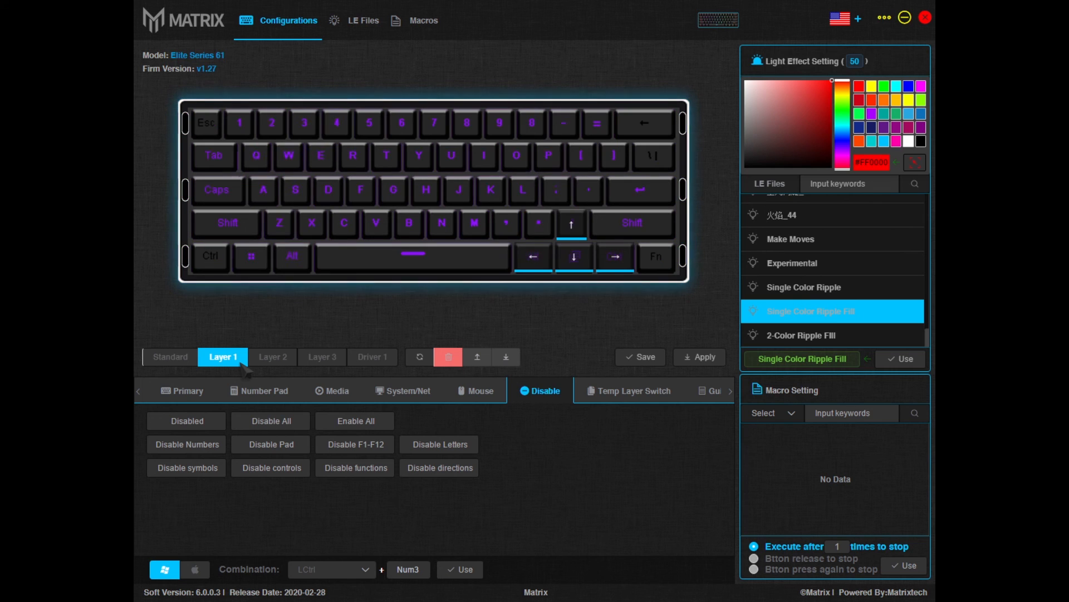
pyautogui.click(169, 357)
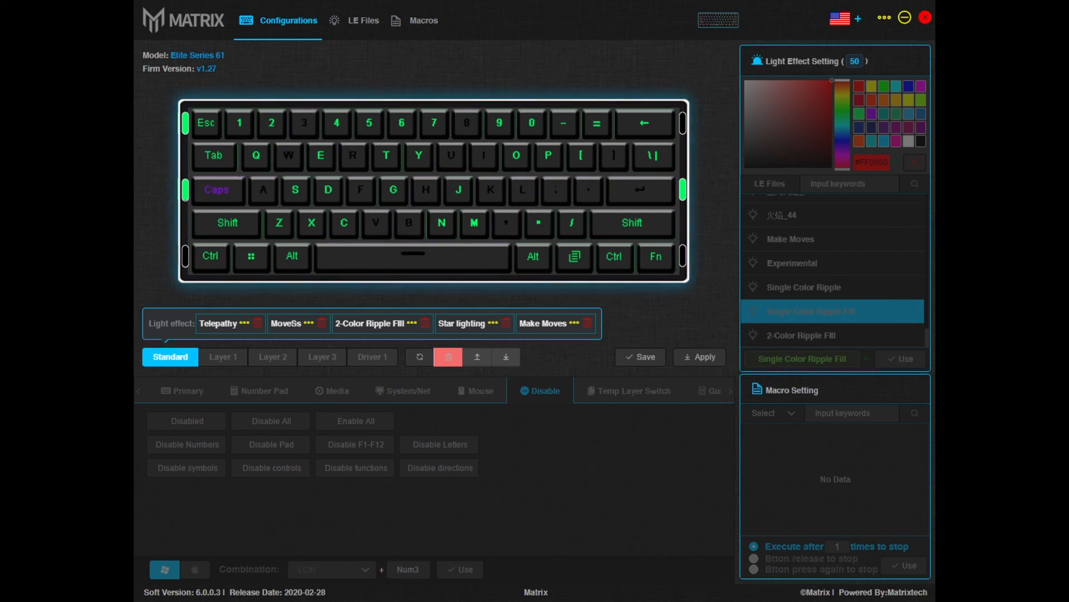
pyautogui.click(187, 391)
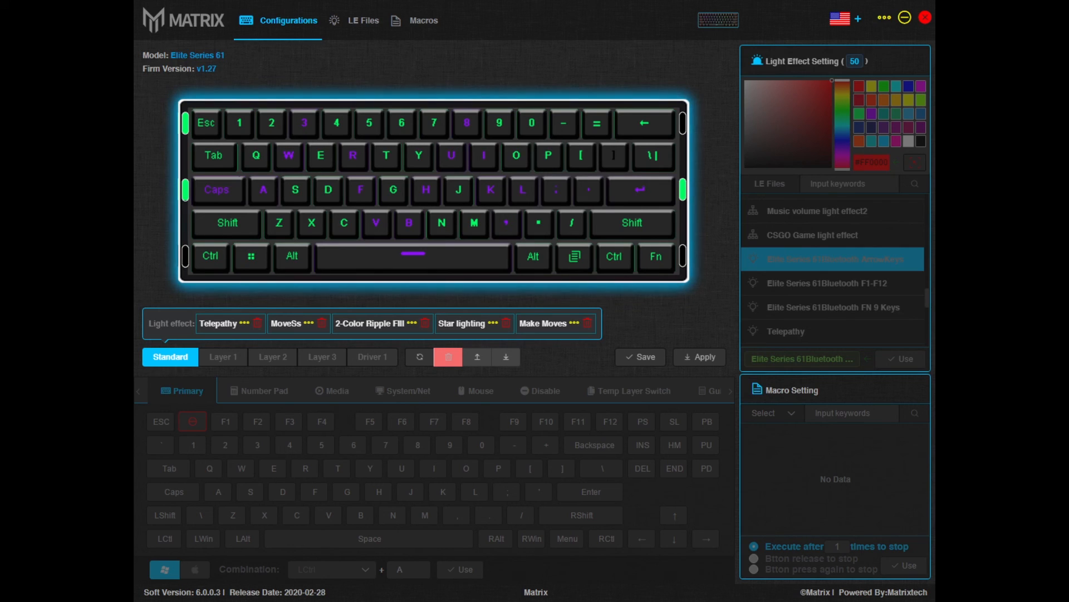